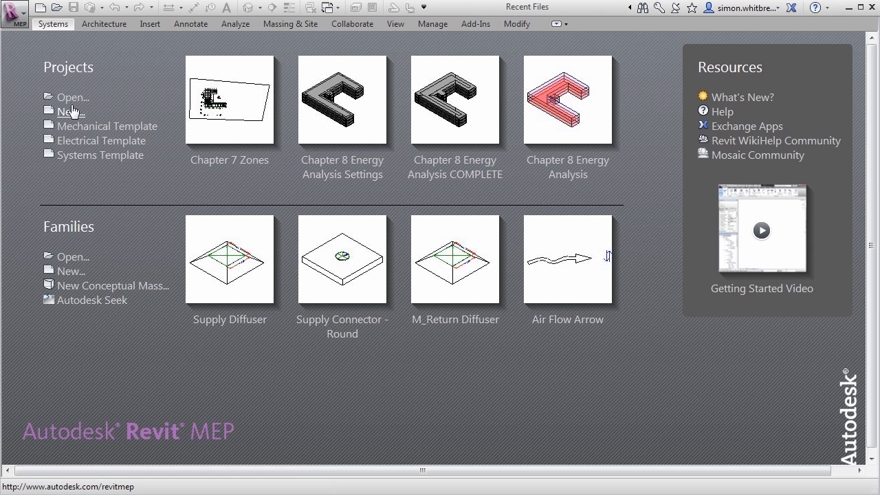
Open 'Chapter 8 Energy Analysis Settings.rvt' from the Chapter 08 folder
click(72, 97)
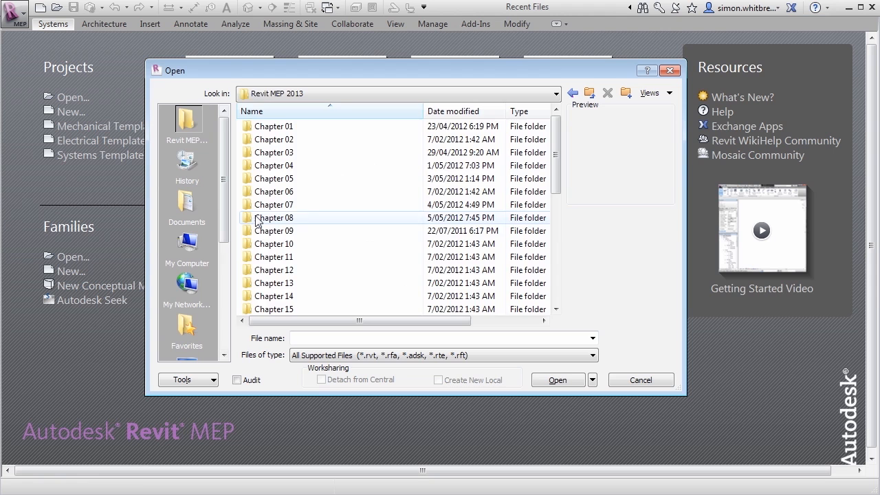
double_click(298, 218)
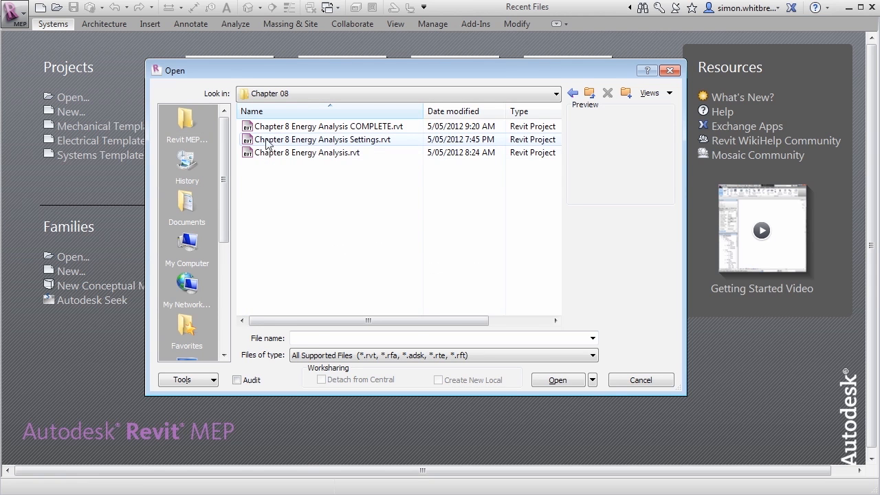
click(322, 139)
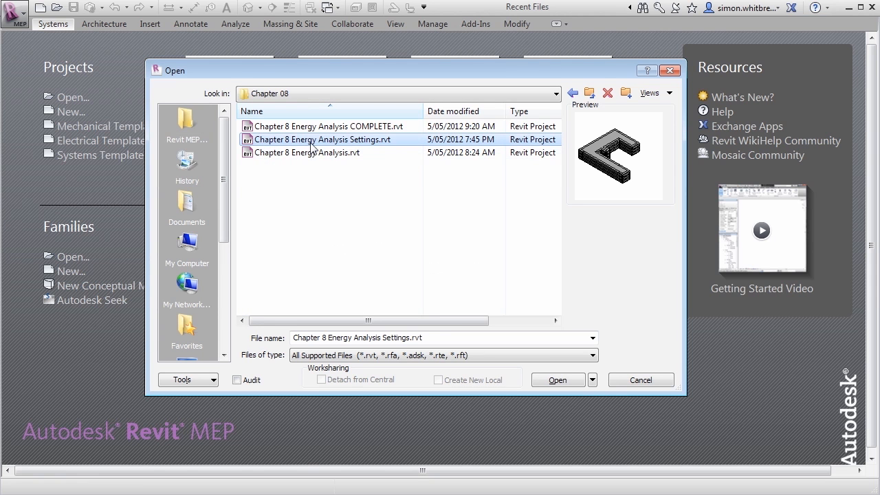
mouse_move(558, 380)
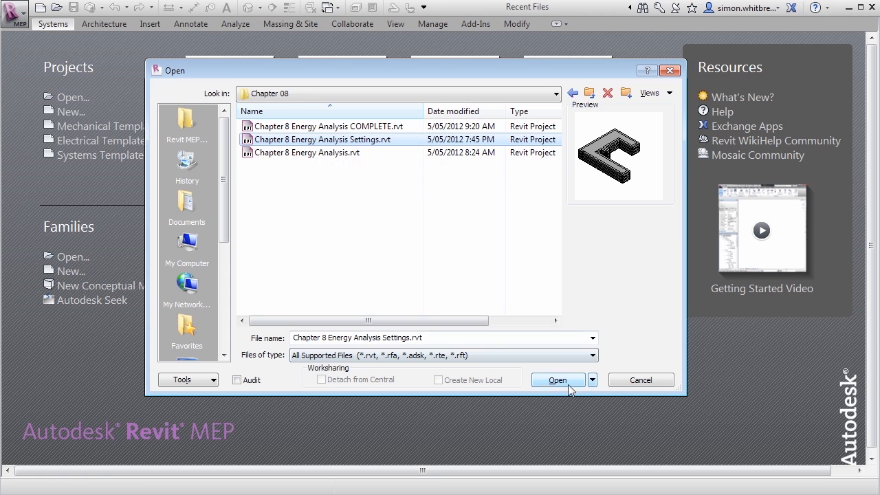
click(558, 379)
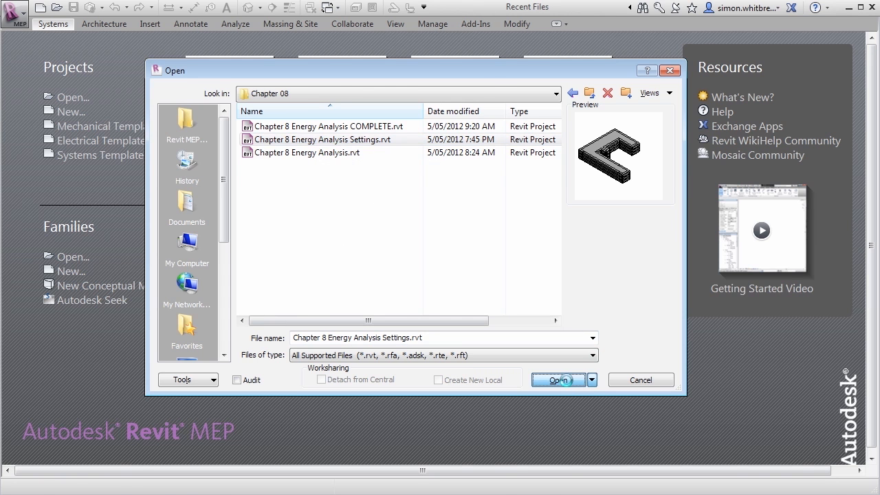
click(556, 379)
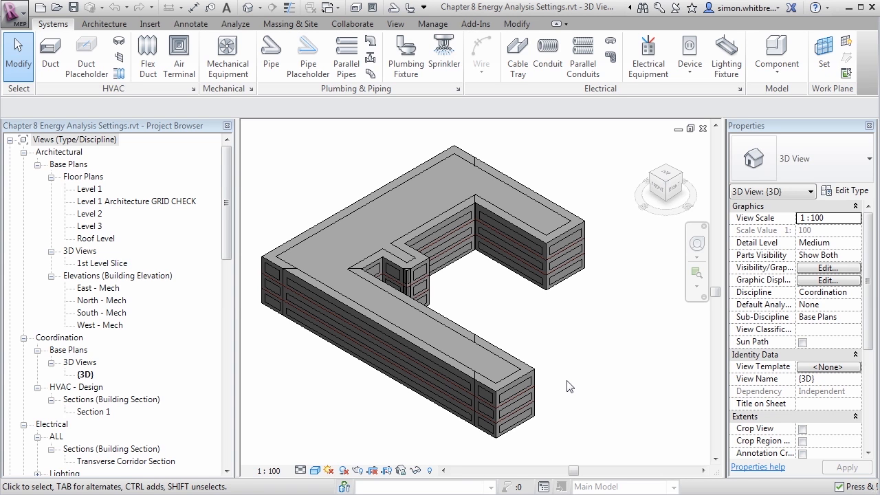
mouse_move(562, 361)
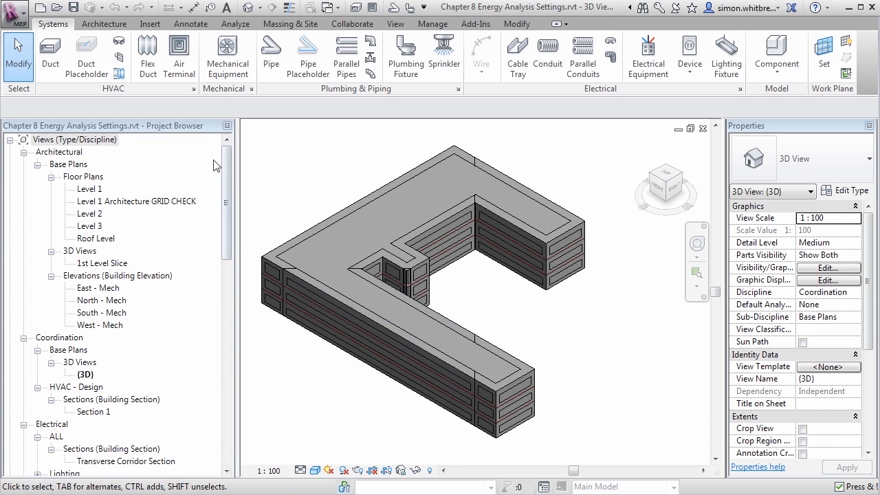
Switch the ribbon to the Analyze tools
click(235, 23)
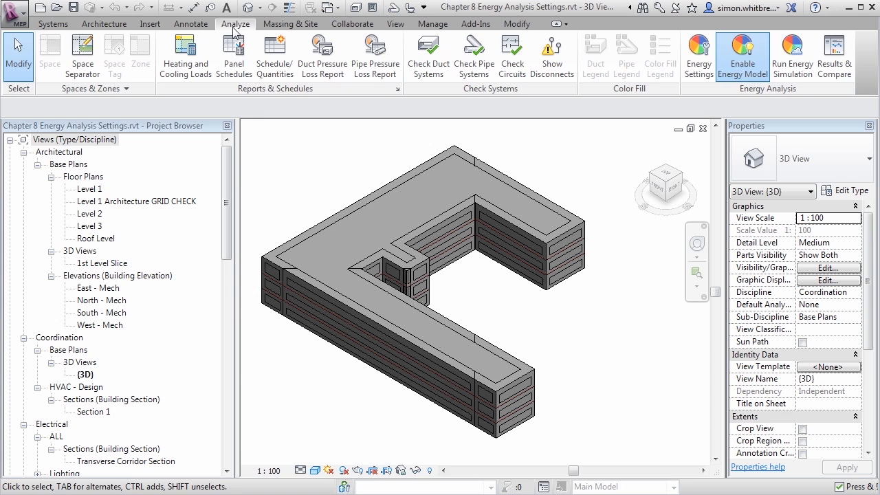
mouse_move(699, 55)
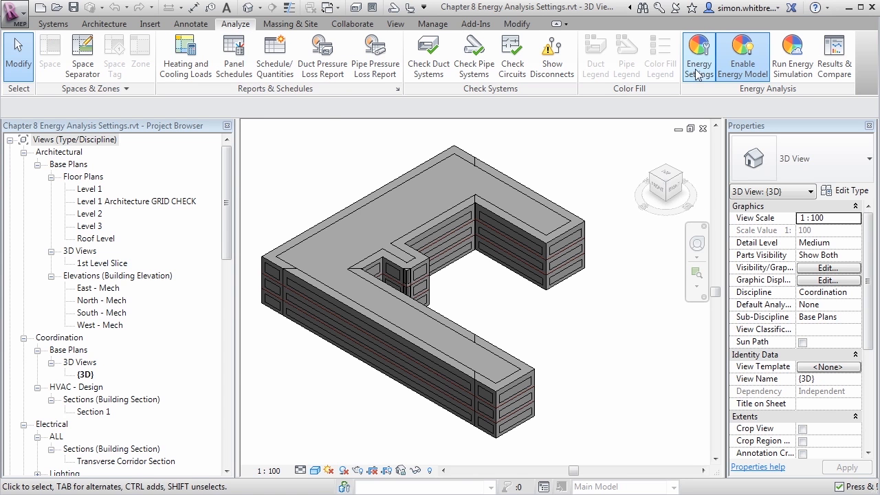
Open Energy Settings and check the project location against nearby weather stations
click(699, 55)
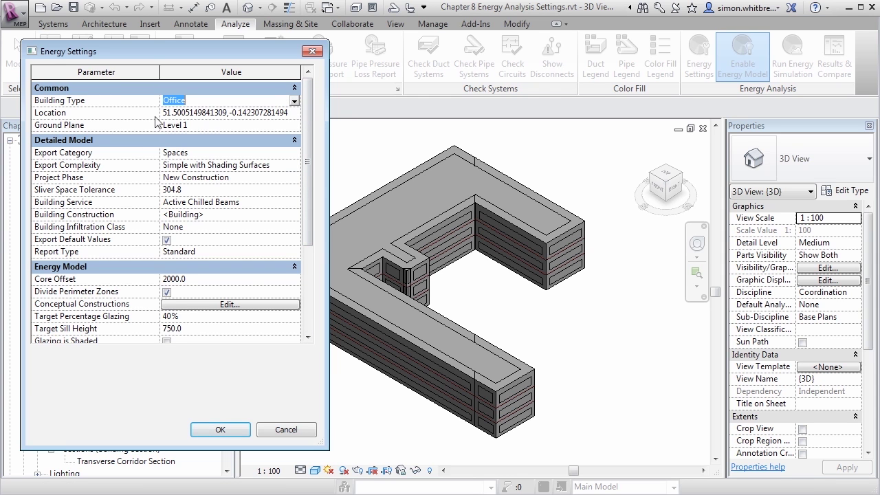
click(230, 112)
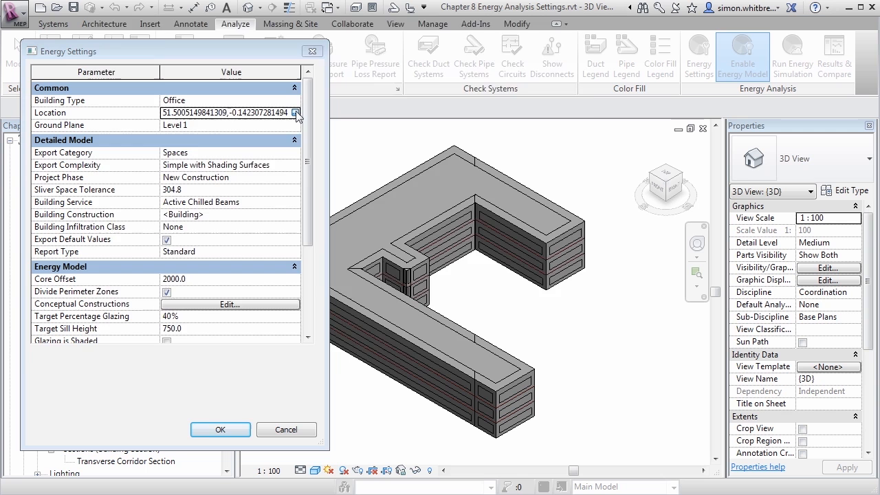
click(297, 113)
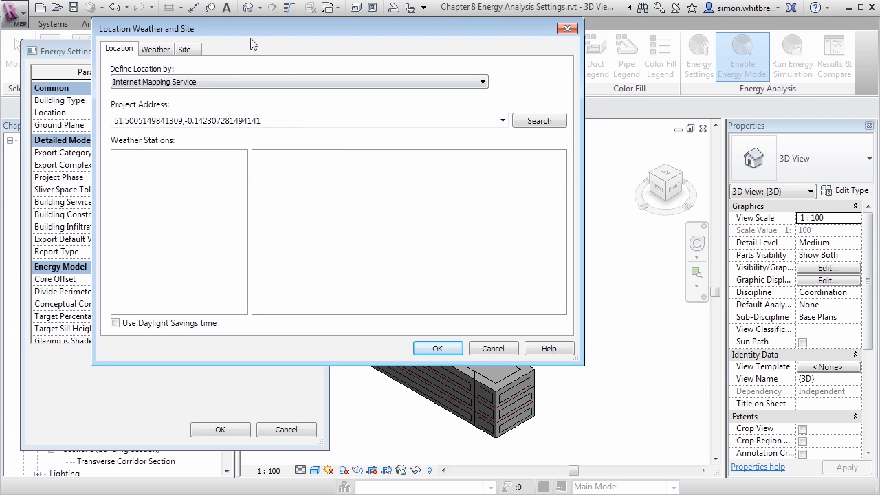
click(539, 120)
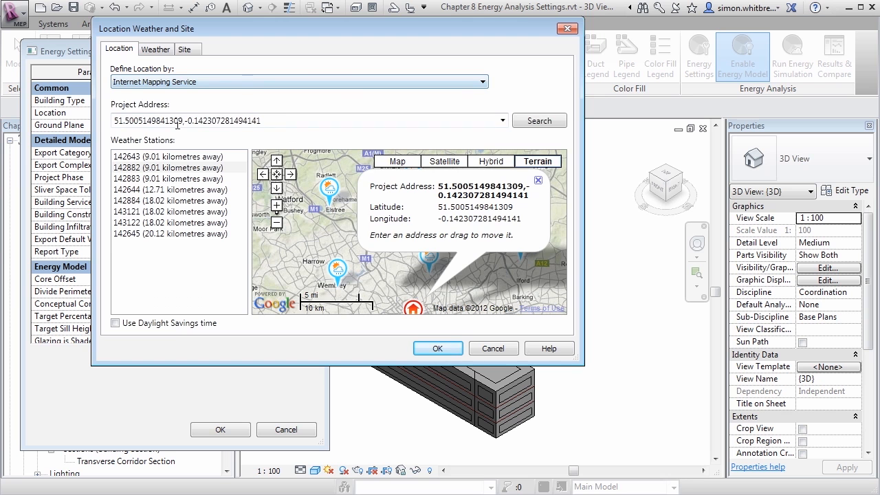
click(437, 347)
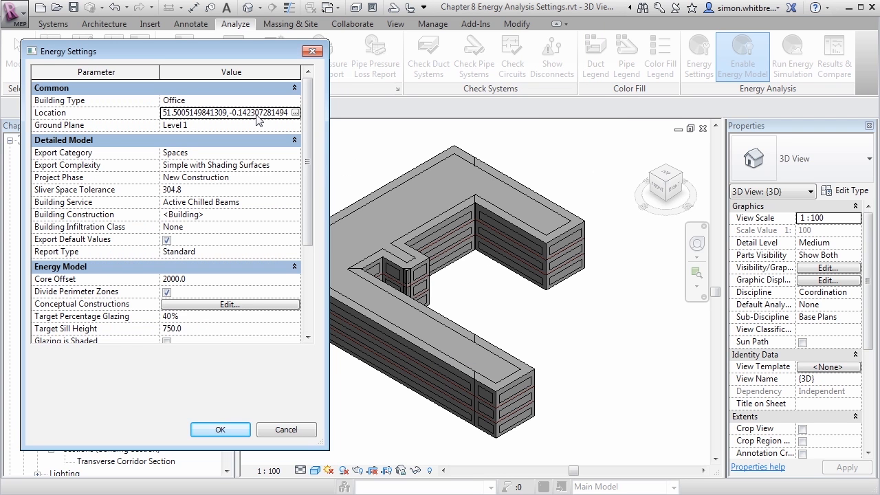
mouse_move(236, 159)
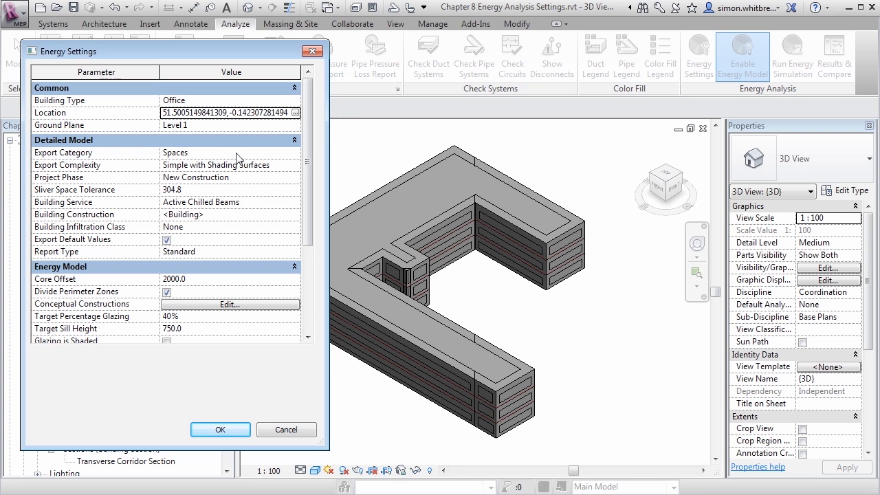
mouse_move(295, 159)
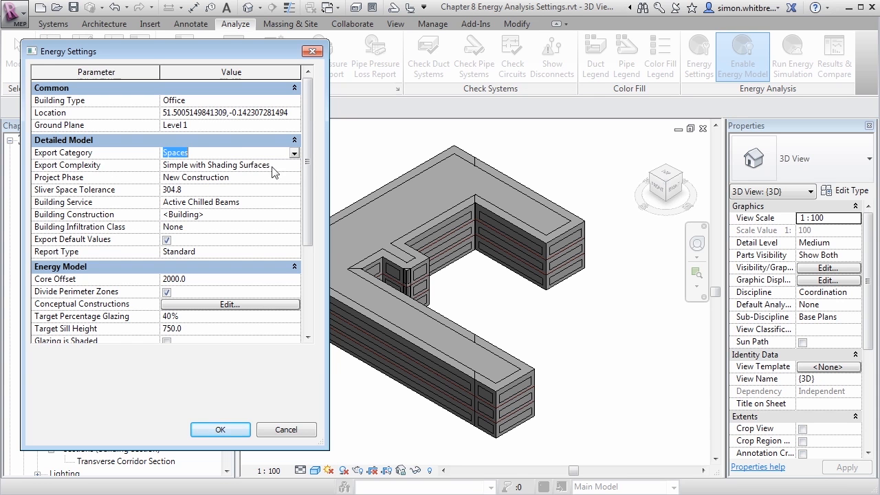
click(294, 165)
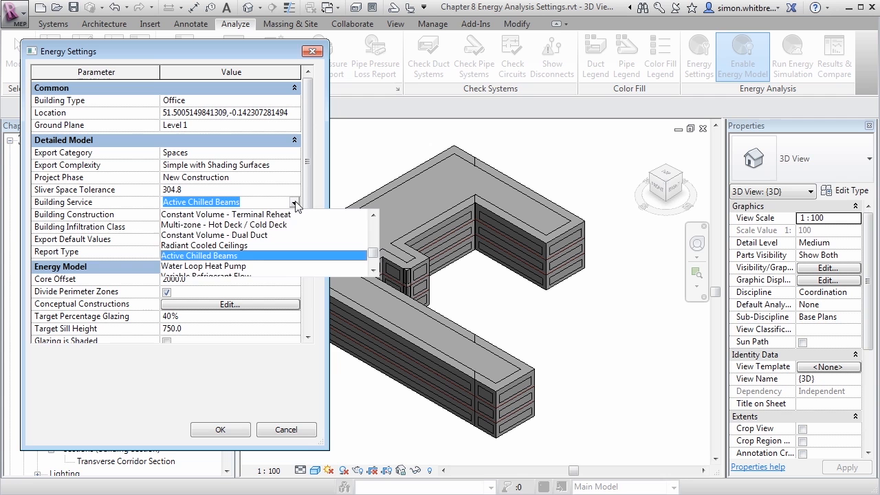
click(201, 255)
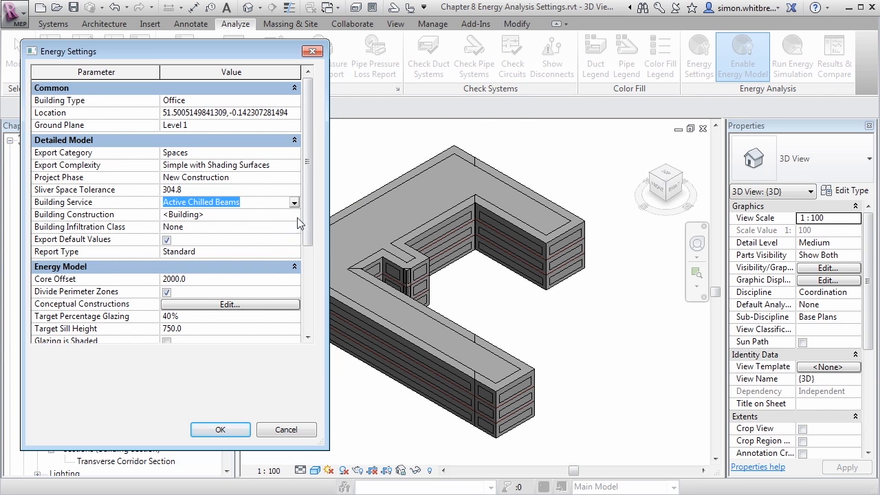
click(229, 304)
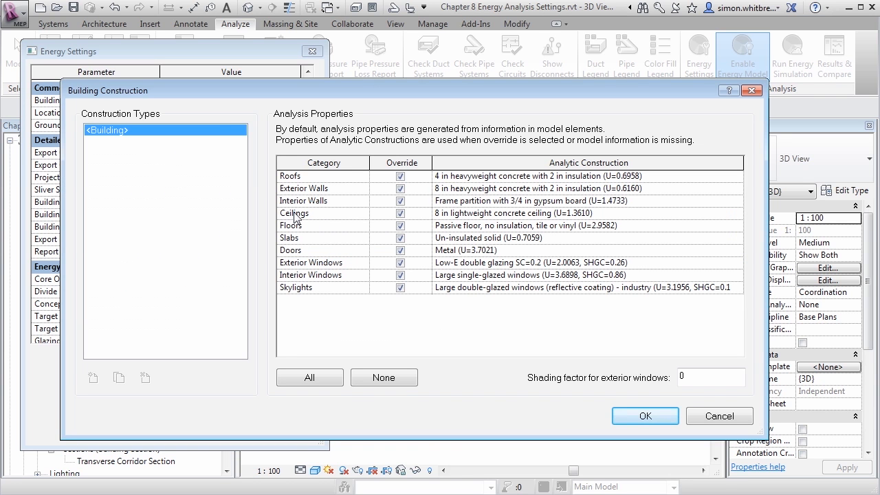
mouse_move(719, 416)
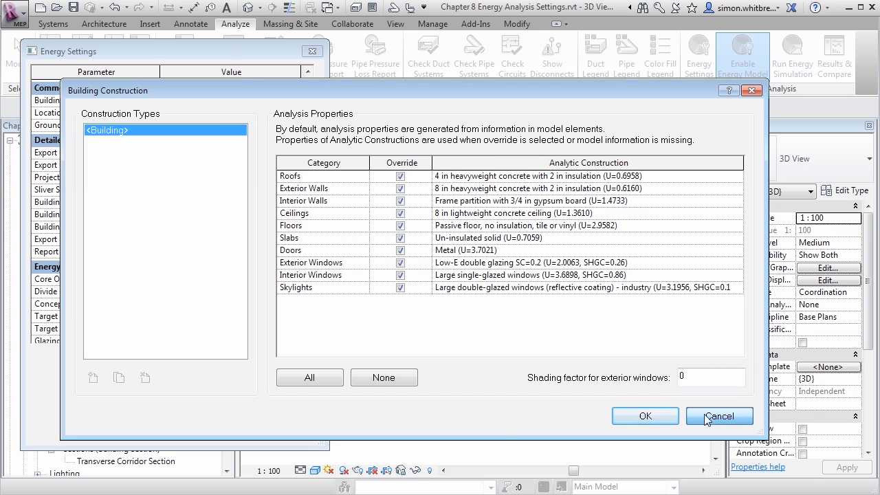
click(720, 416)
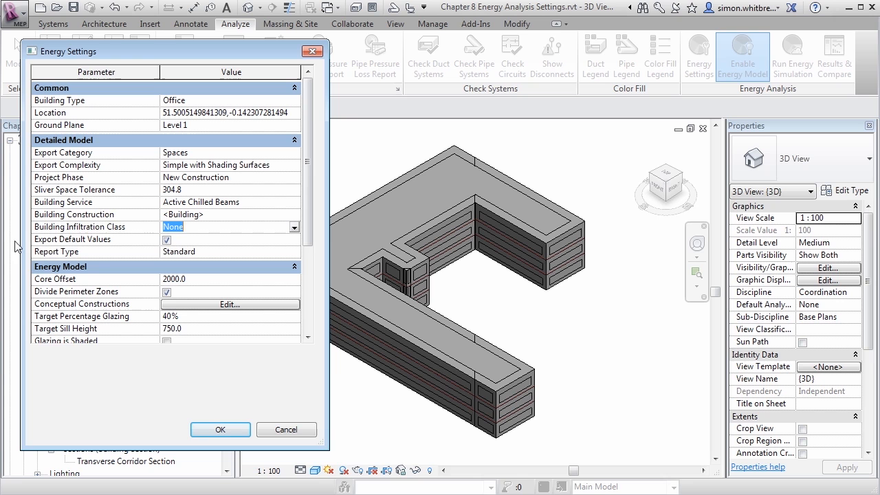
mouse_move(185, 245)
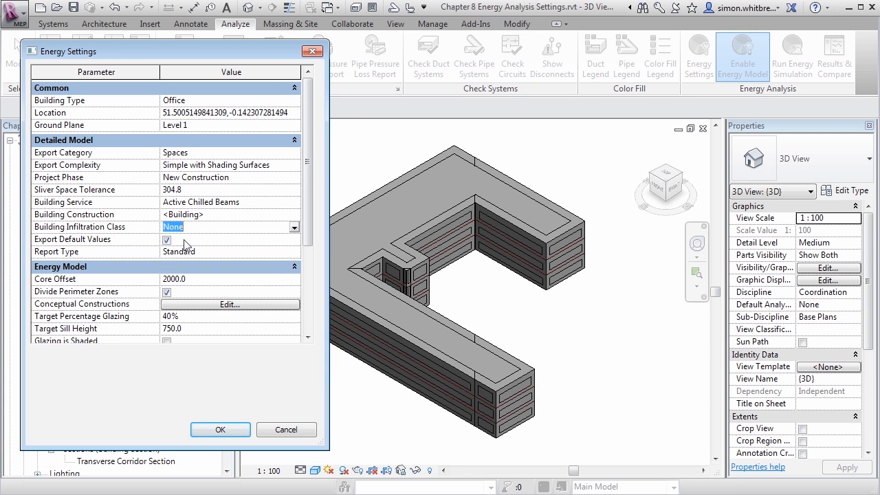
click(295, 251)
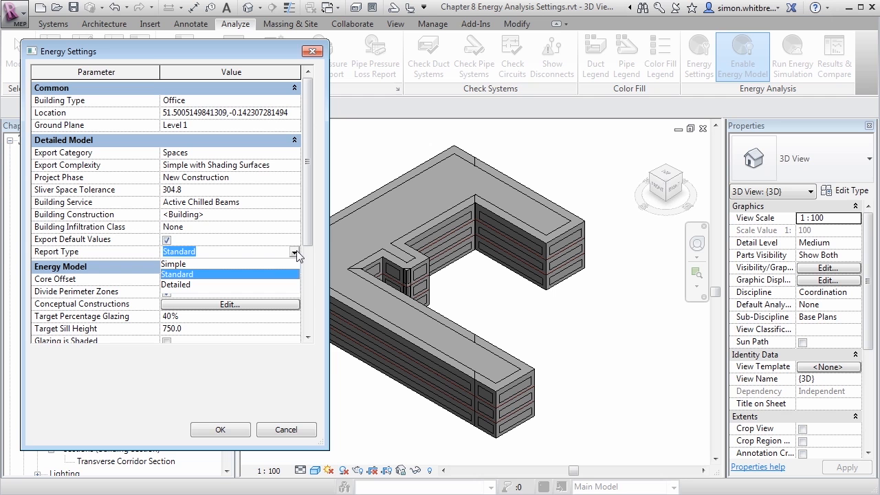
mouse_move(295, 269)
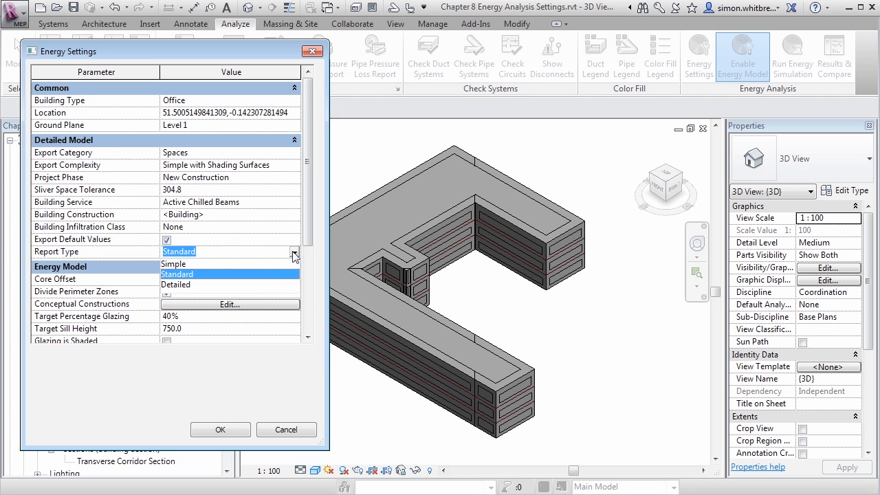
scroll(down, 3)
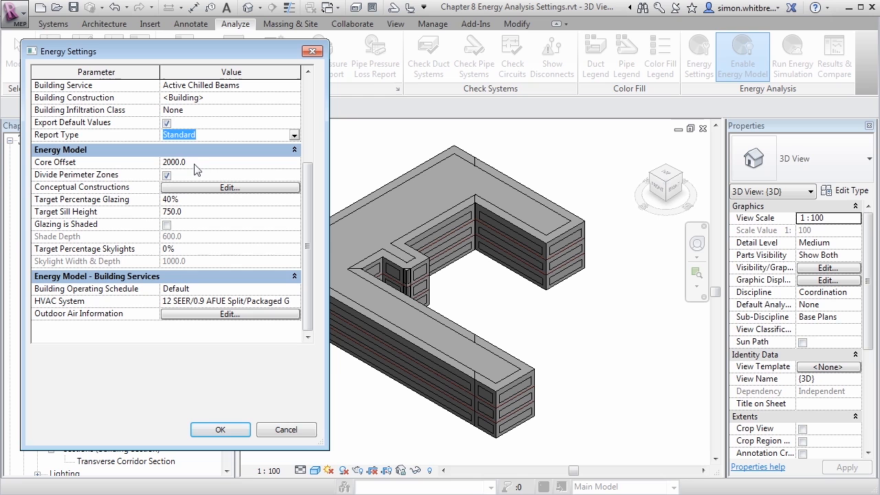
Apply a 4000 core offset, inspect the resulting mass zones, and reopen Energy Settings
click(193, 161)
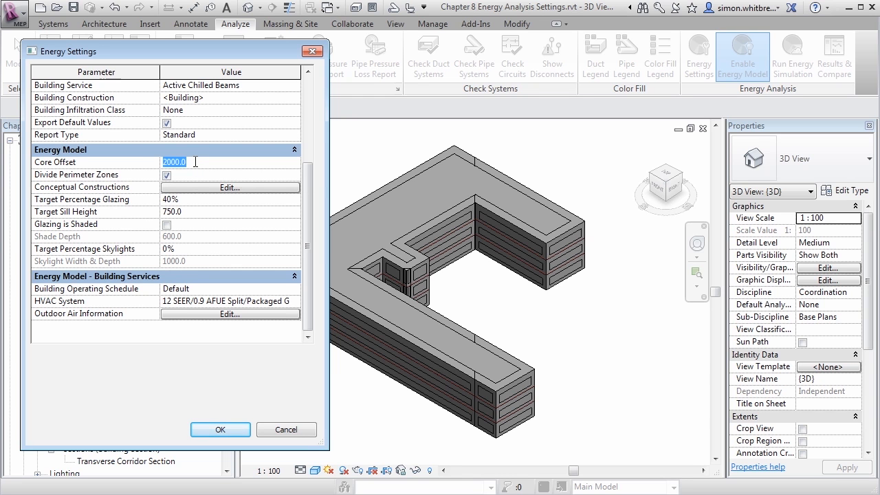
text(400)
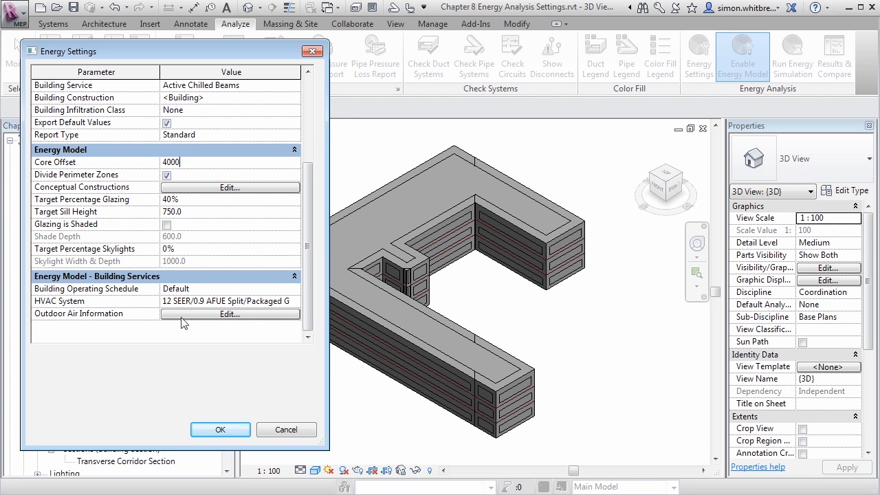
click(220, 429)
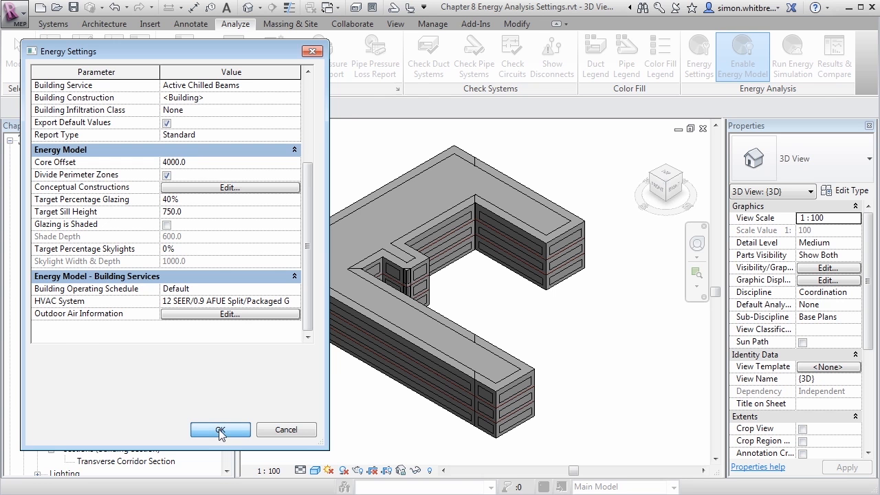
click(220, 430)
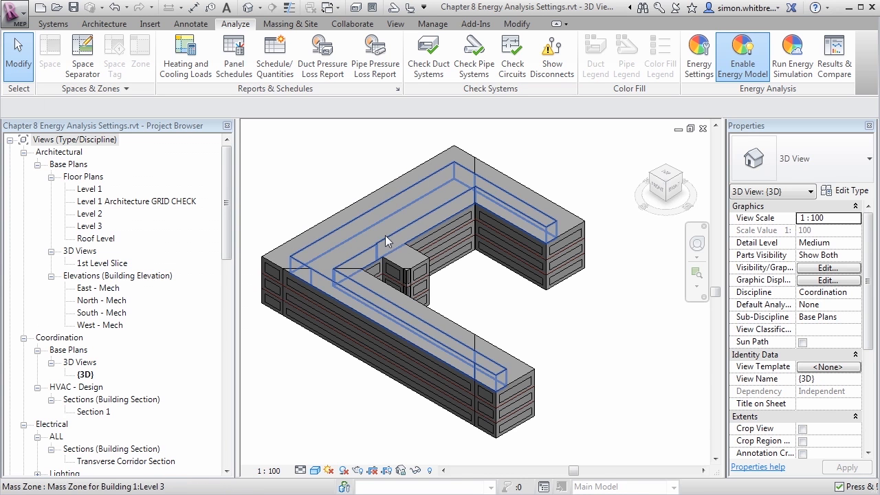
click(512, 192)
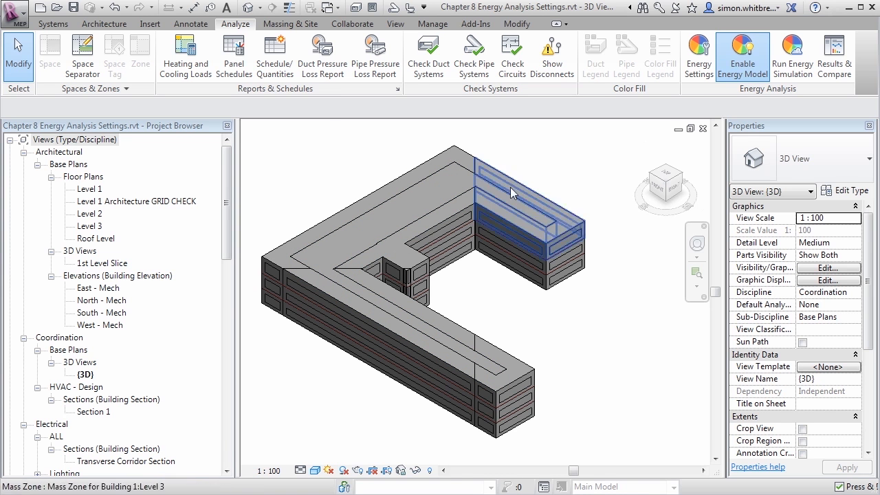
click(698, 55)
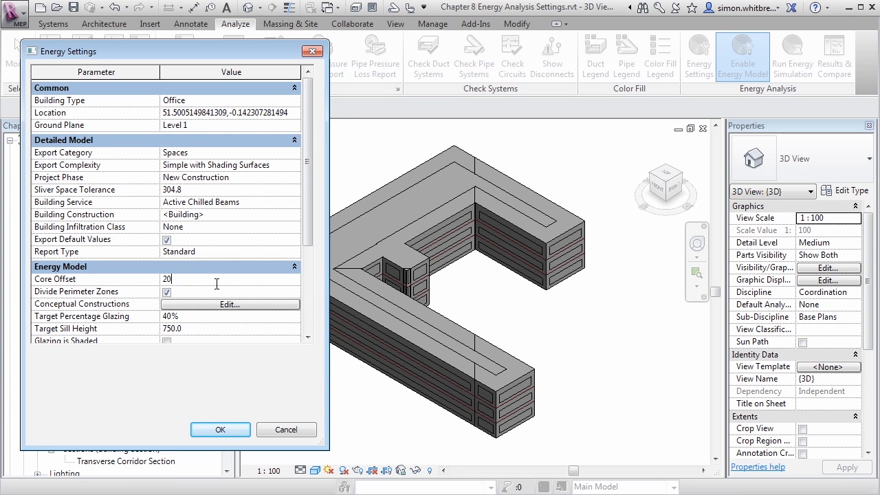
Apply Core Offset 2000 with Divide Perimeter Zones unchecked
text(2000)
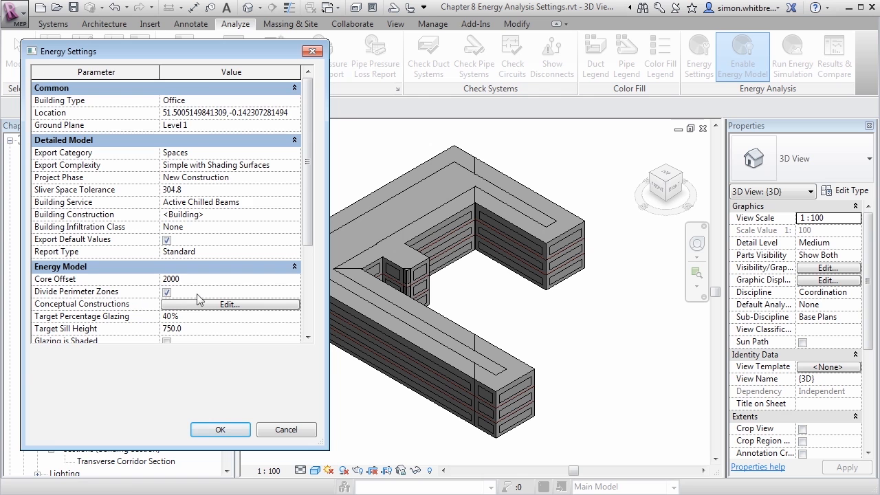
scroll(down, 3)
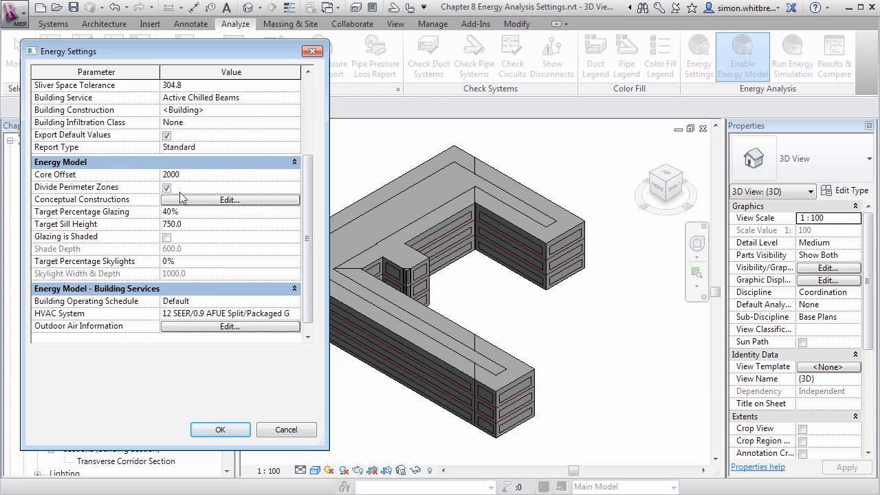
click(166, 187)
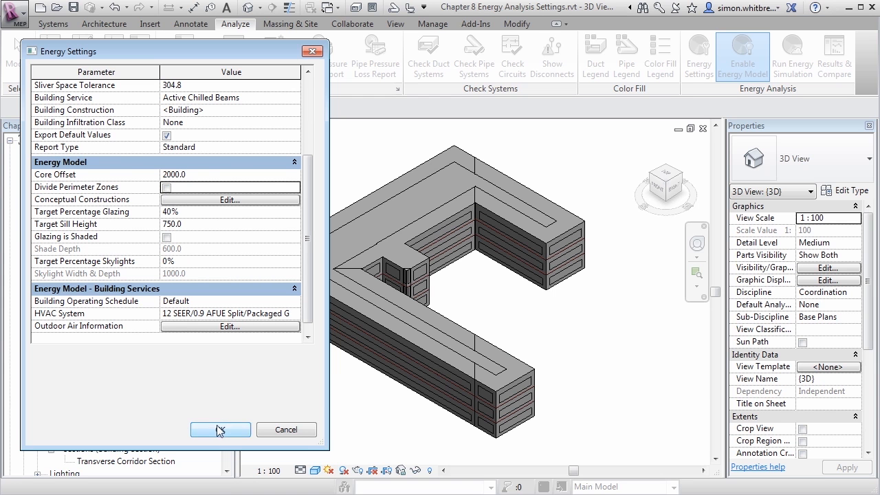
click(220, 430)
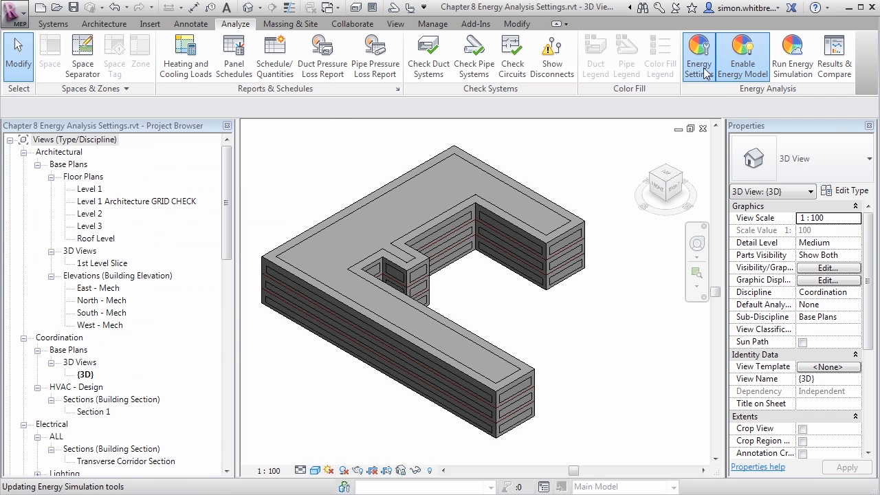
Reopen Energy Settings and view the Conceptual Constructions list, closing it unchanged
click(699, 55)
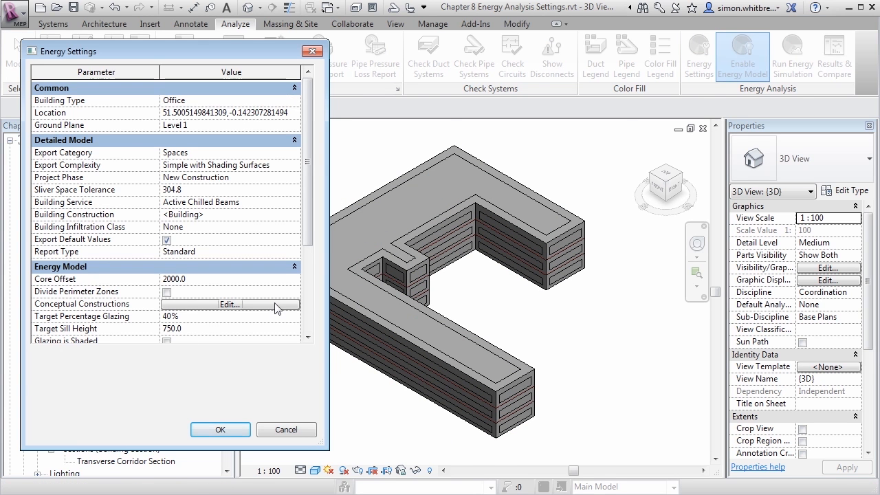
click(231, 304)
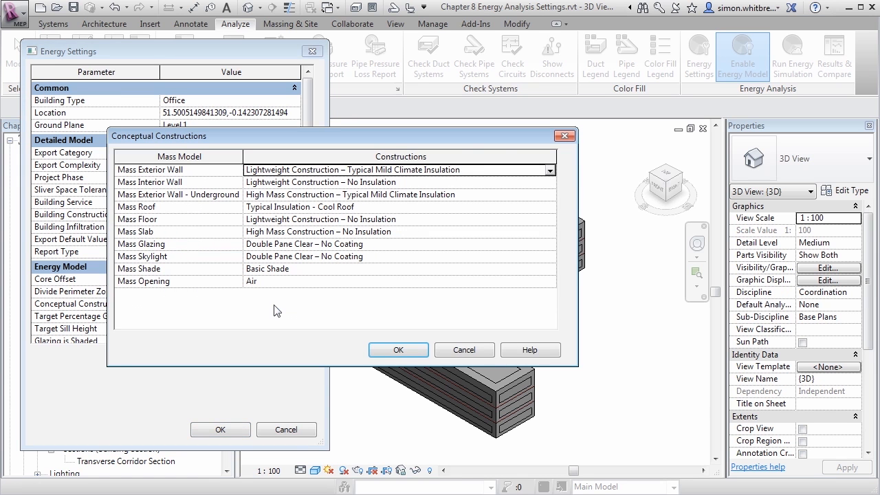
mouse_move(486, 403)
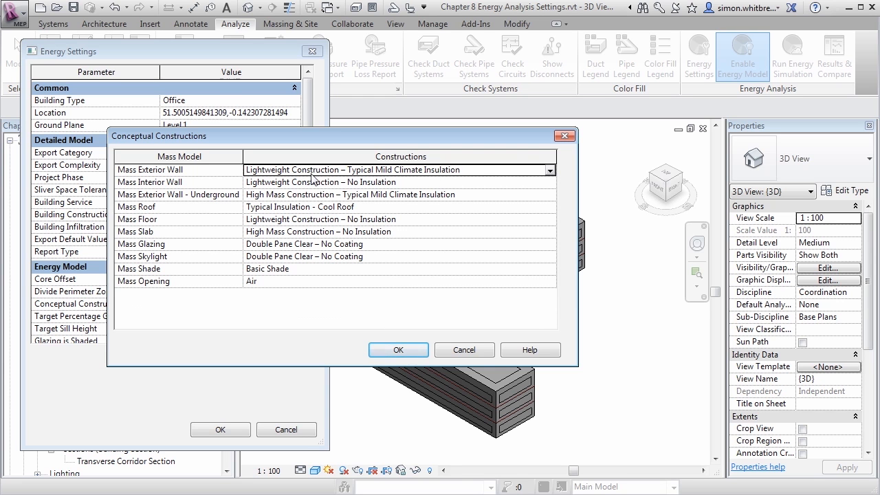
mouse_move(516, 181)
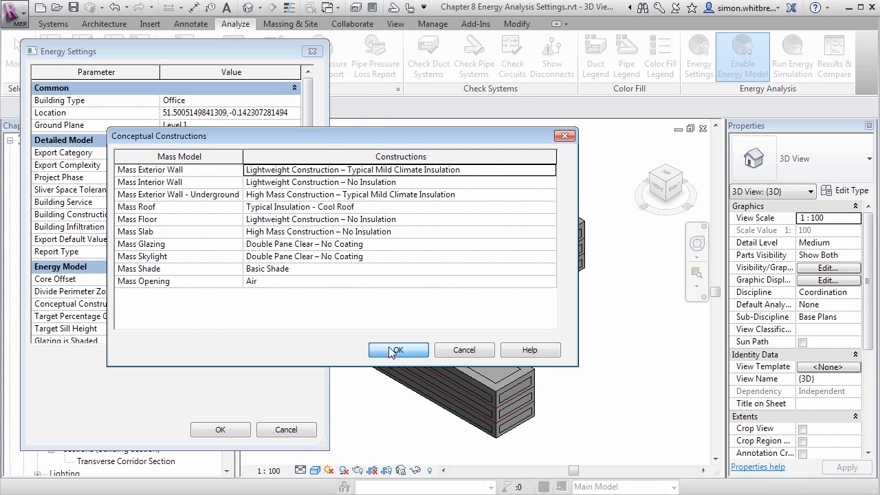
click(397, 350)
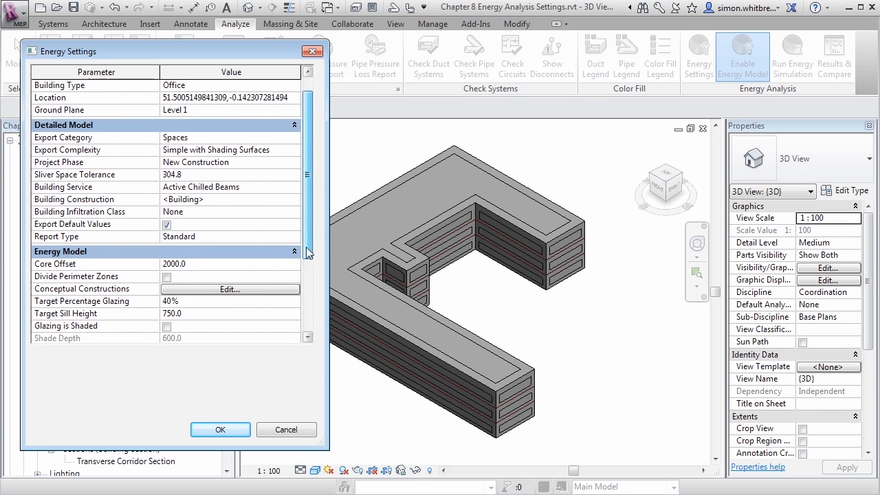
Turn on Glazing is Shaded with a 750 shade depth and apply the settings
scroll(down, 3)
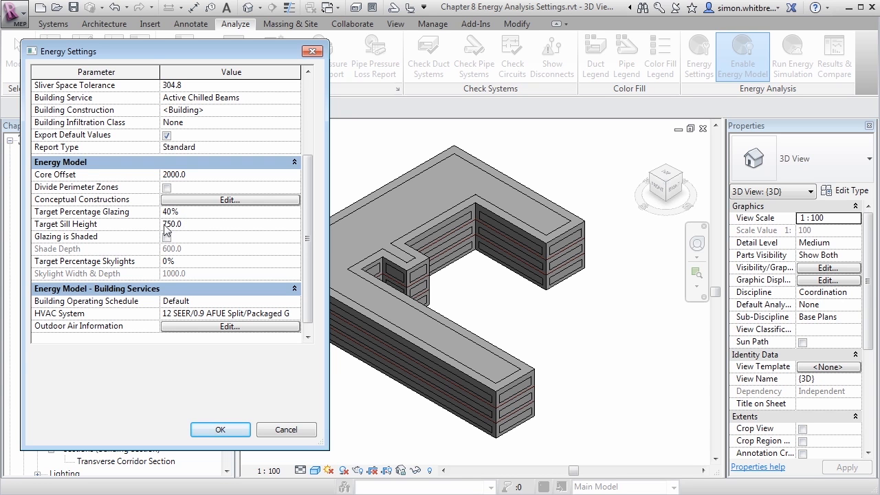
mouse_move(191, 230)
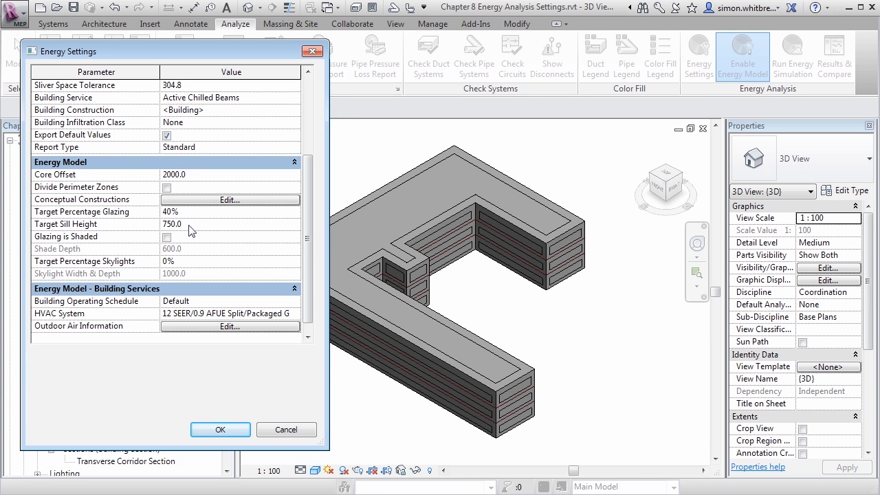
mouse_move(148, 244)
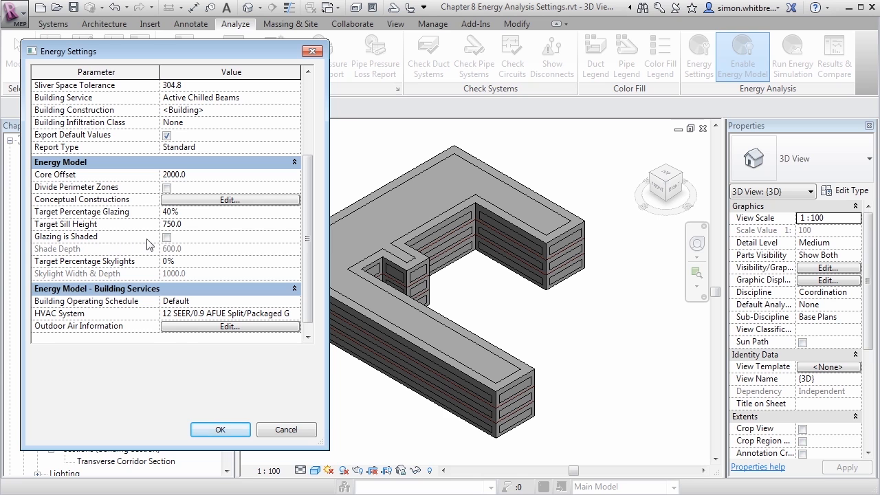
mouse_move(169, 241)
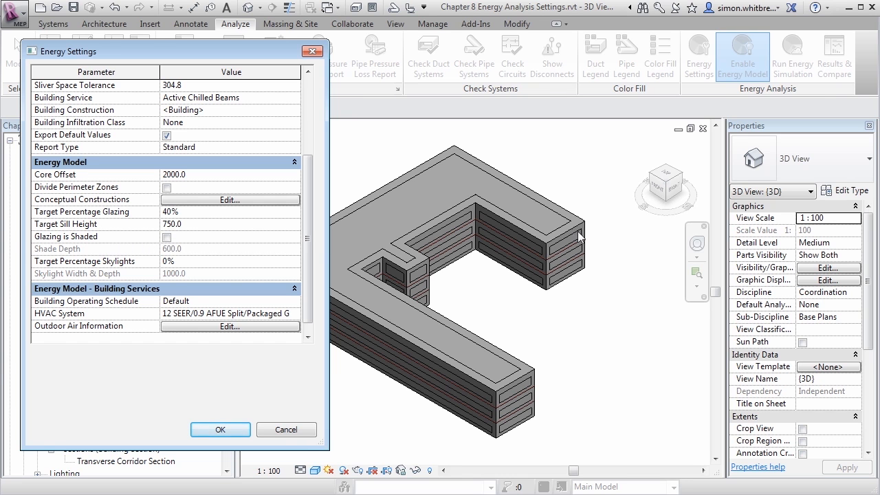
mouse_move(569, 293)
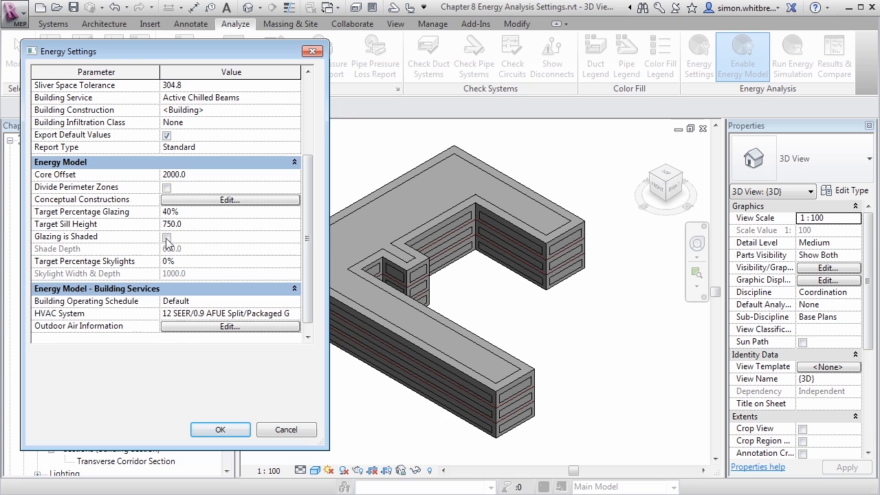
click(166, 237)
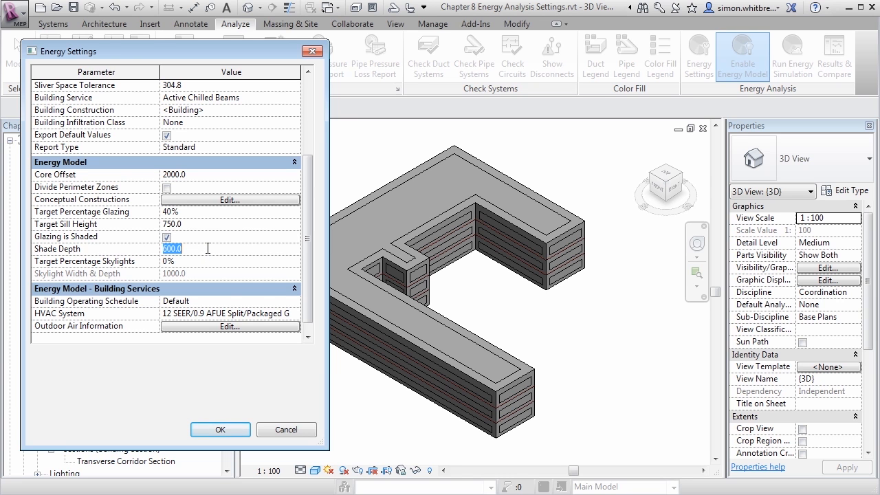
text(750)
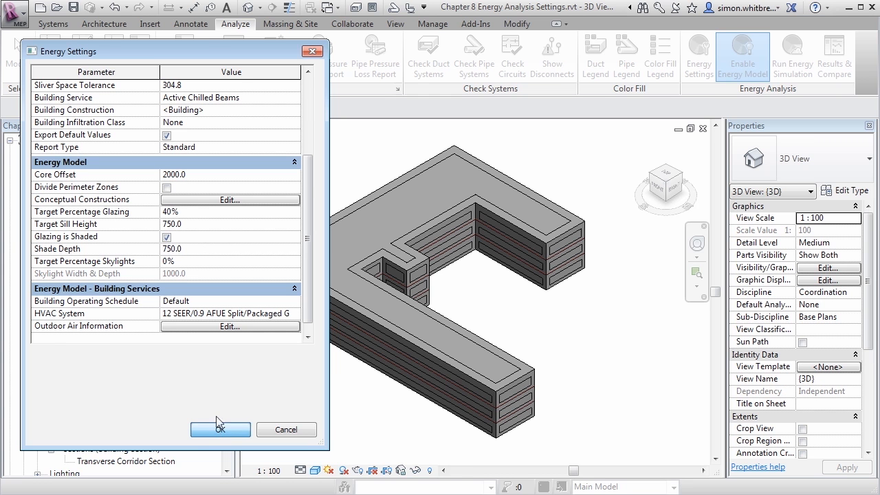
click(220, 429)
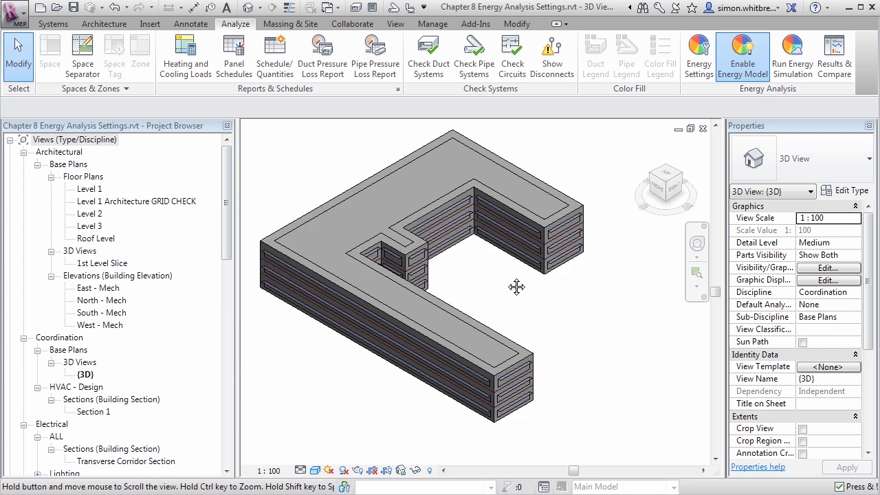
Reopen Energy Settings and set Target Percentage Skylights to 10%, then back to 0%
click(699, 55)
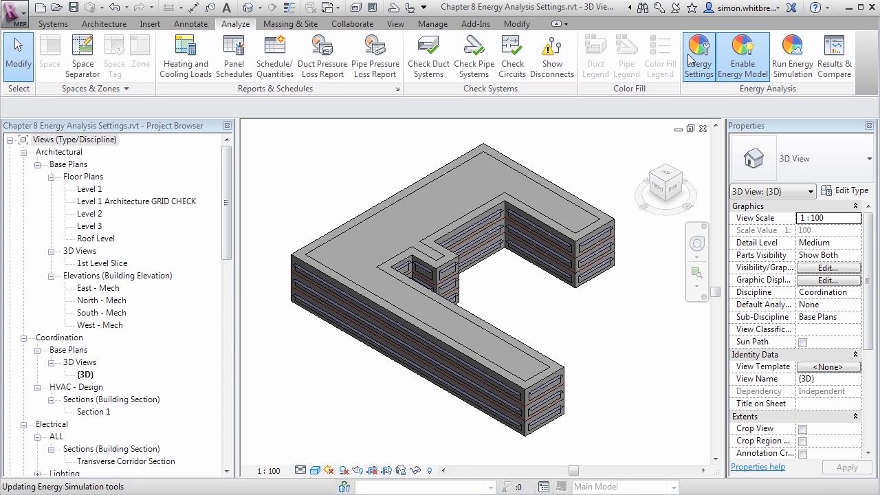
click(699, 54)
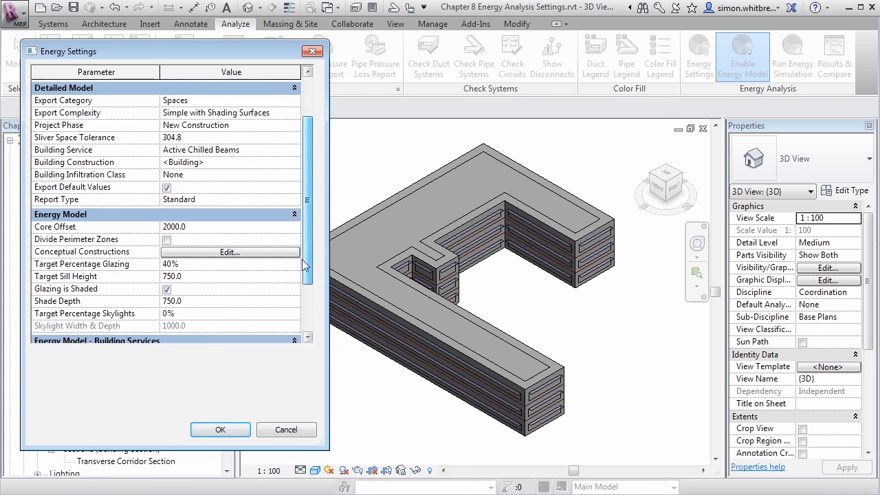
scroll(down, 3)
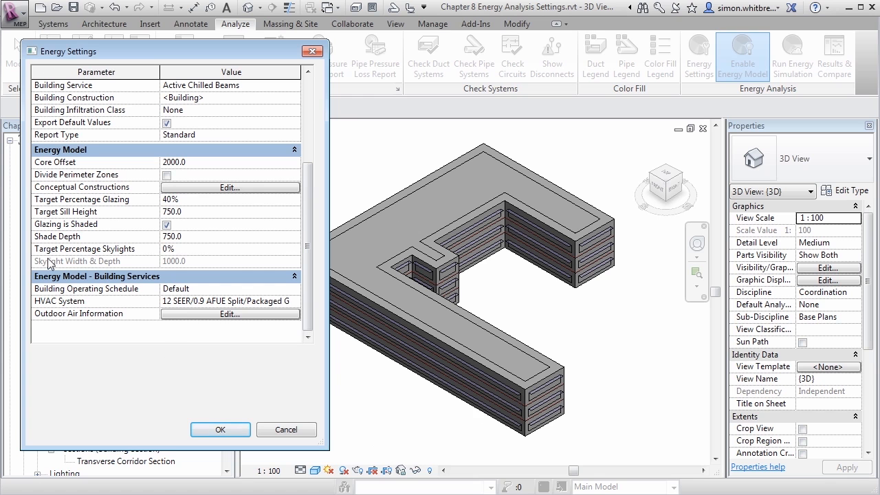
mouse_move(206, 259)
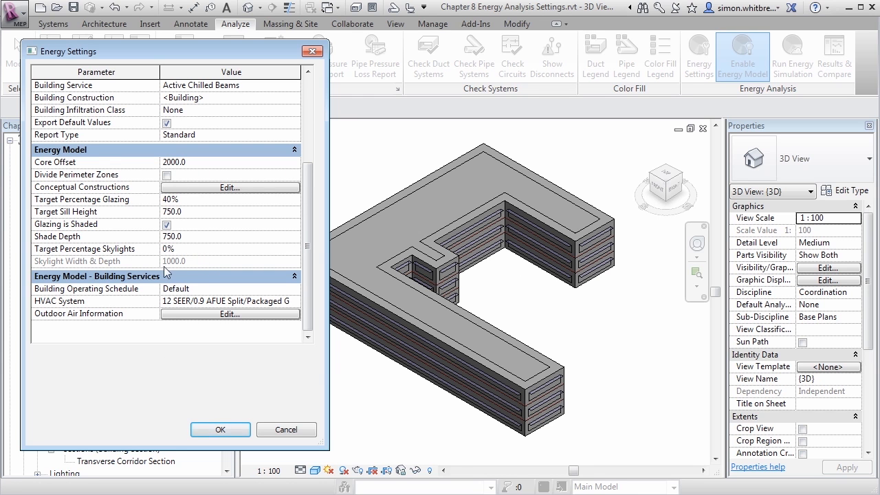
click(206, 249)
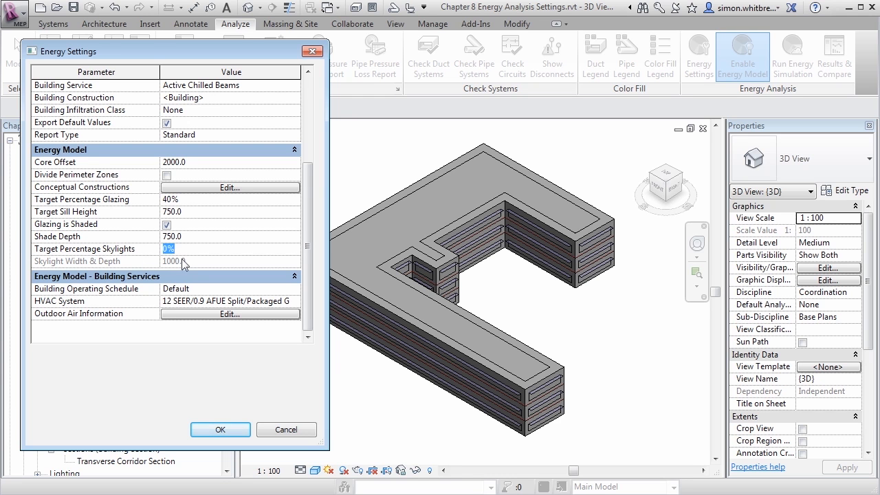
text(10)
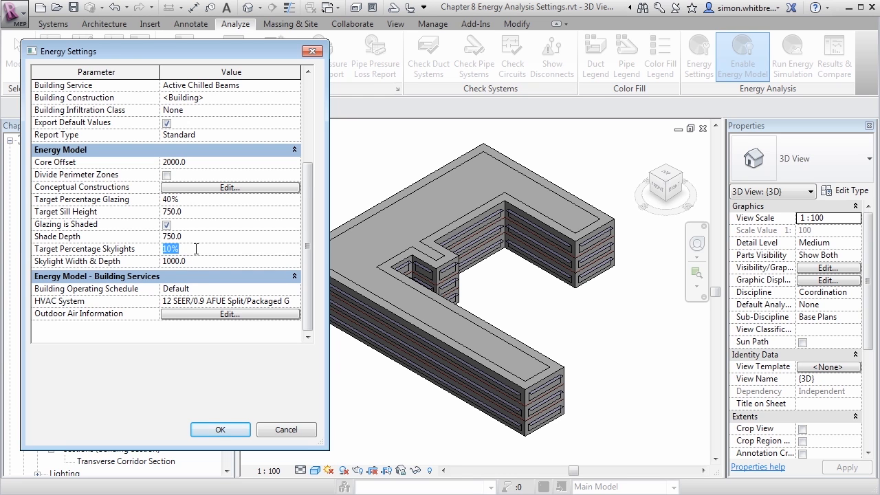
text(0)
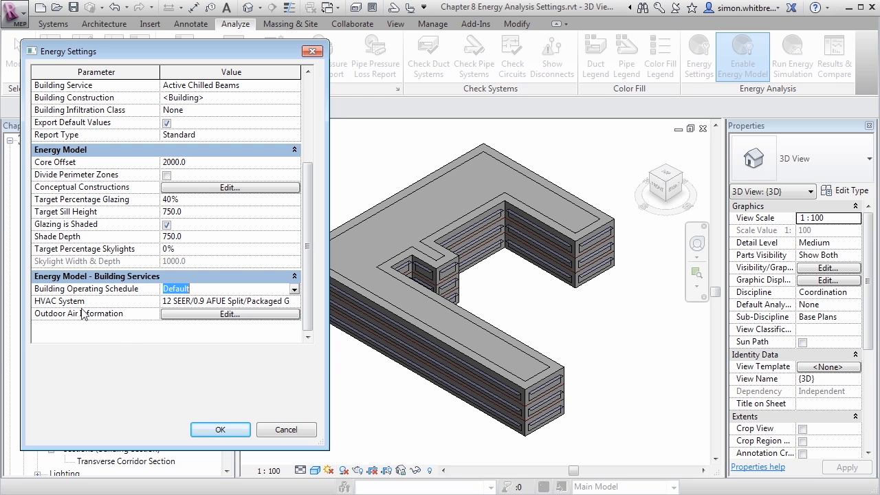
Check the HVAC System choices and Outdoor Air Information unchanged, then close Energy Settings
click(295, 301)
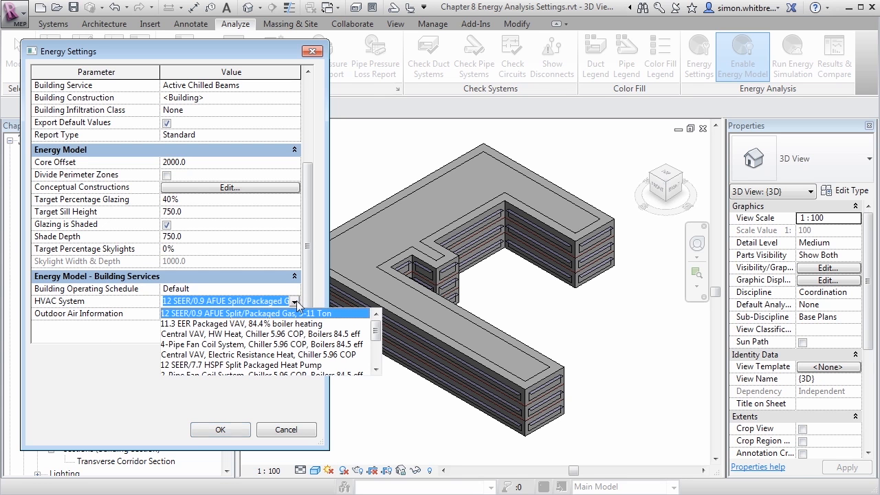
scroll(down, 3)
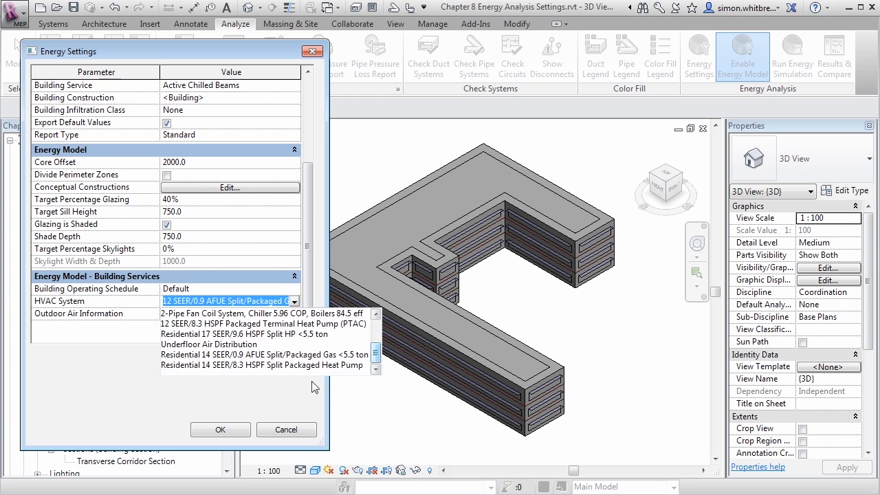
click(220, 355)
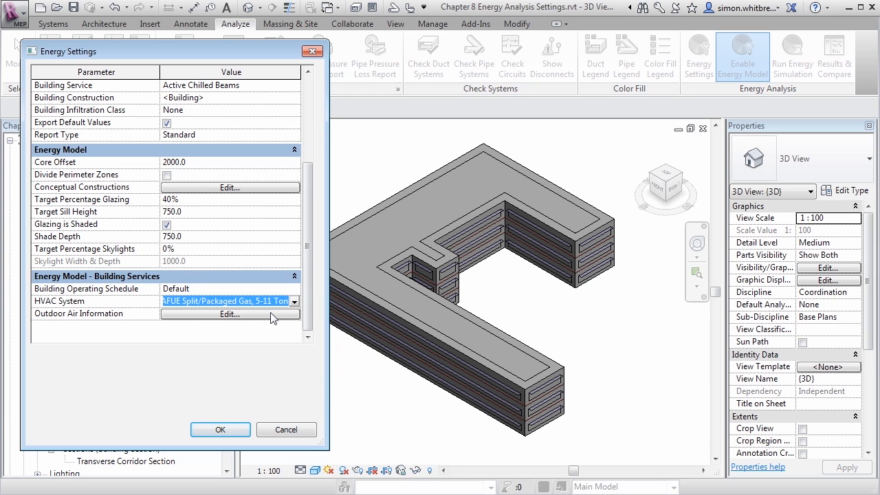
click(229, 313)
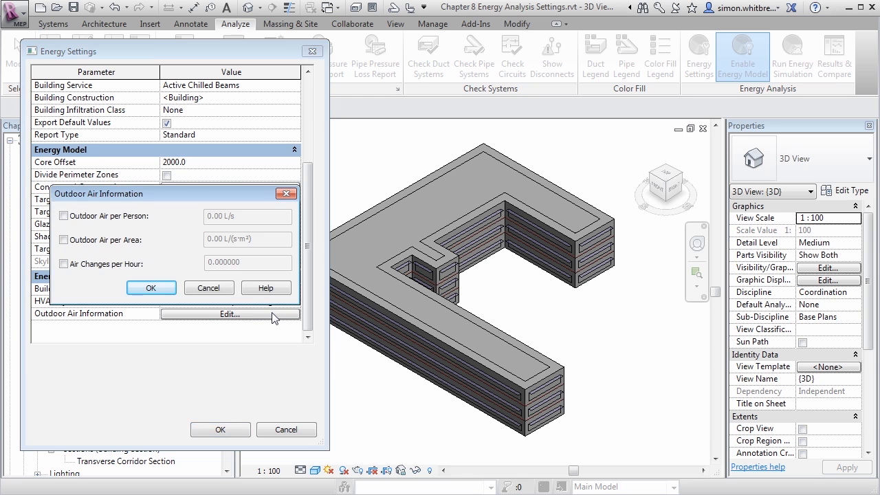
click(150, 287)
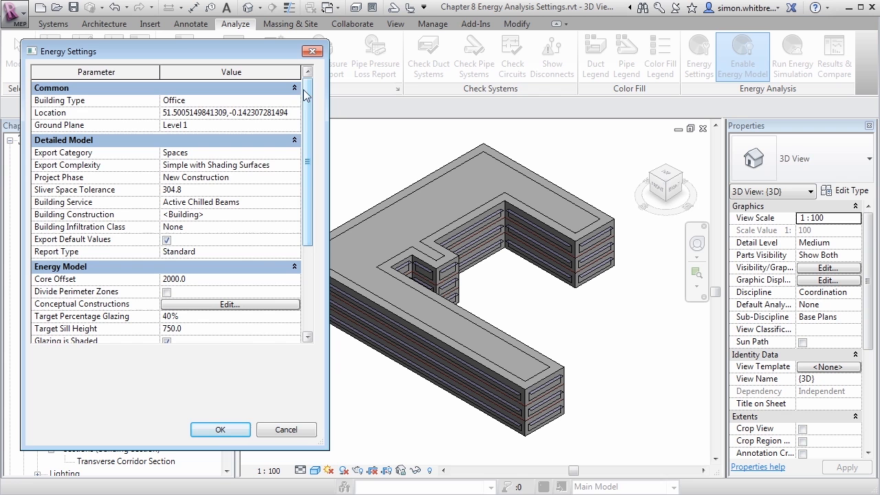
click(220, 430)
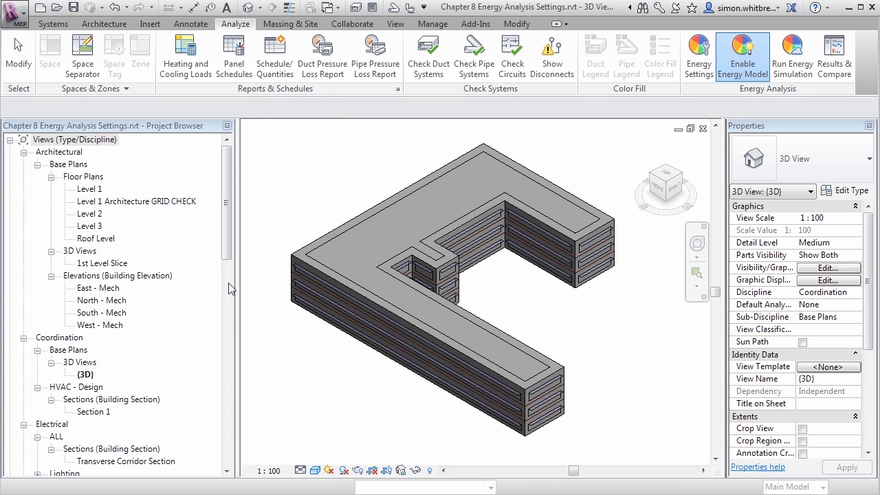